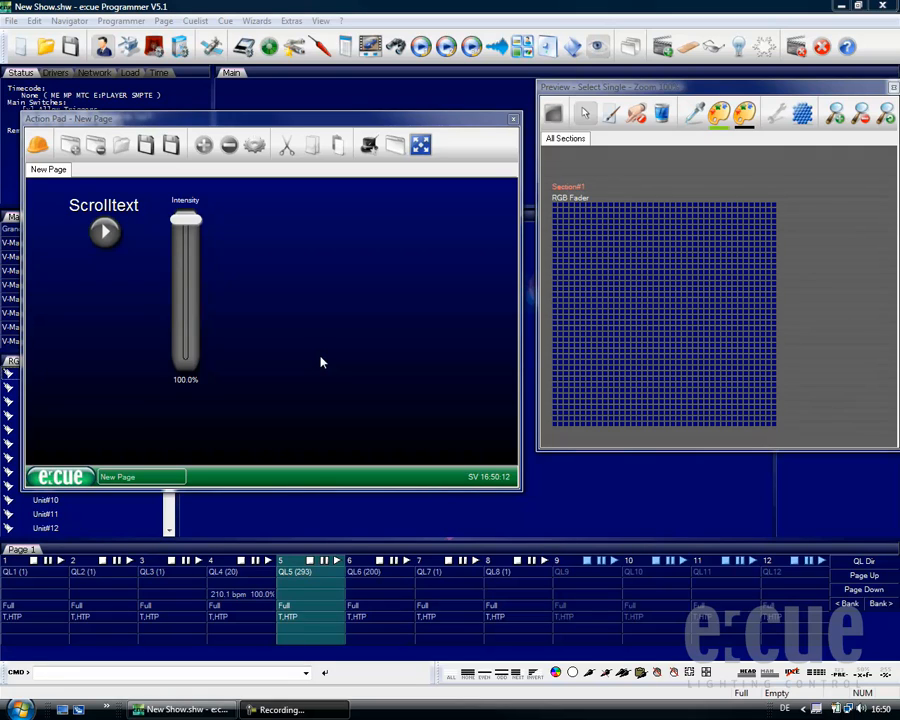
{"action": "mouse_move", "coordinate": [303, 134]}
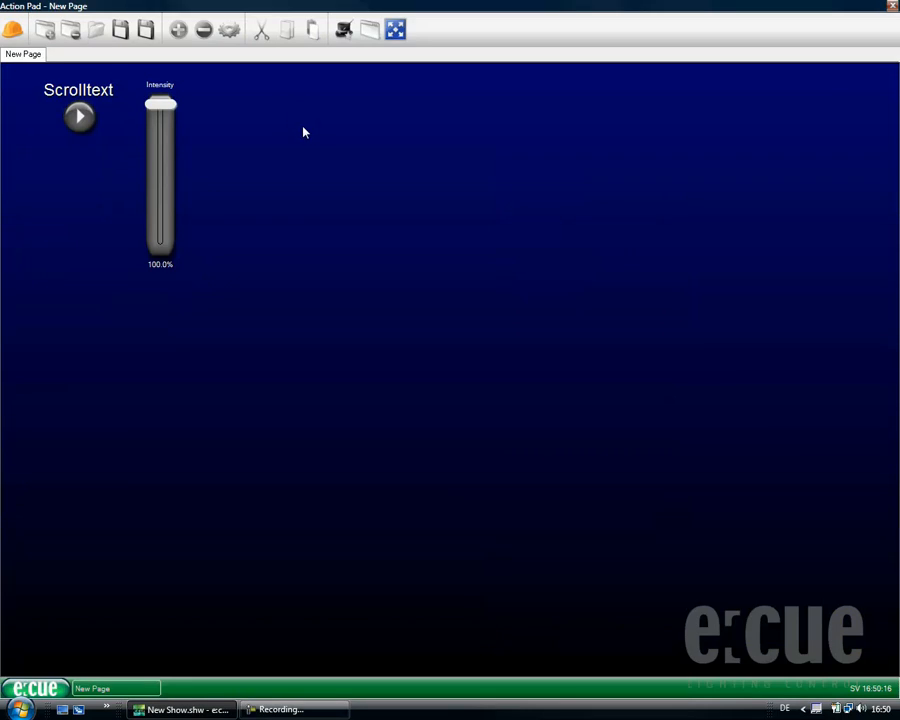
{"action": "mouse_move", "coordinate": [367, 245]}
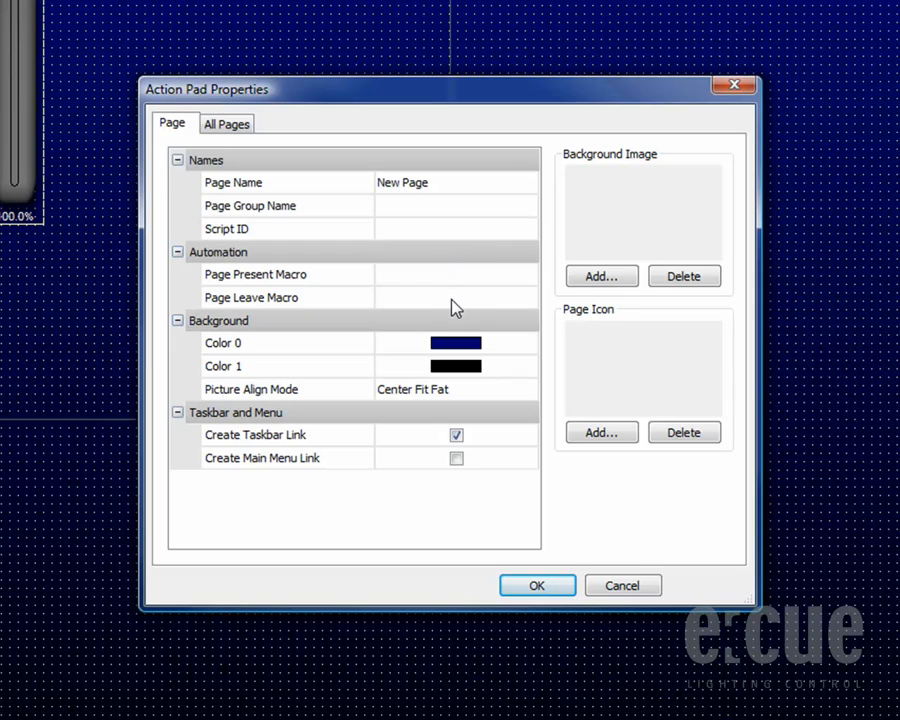
{"action": "mouse_move", "coordinate": [466, 346]}
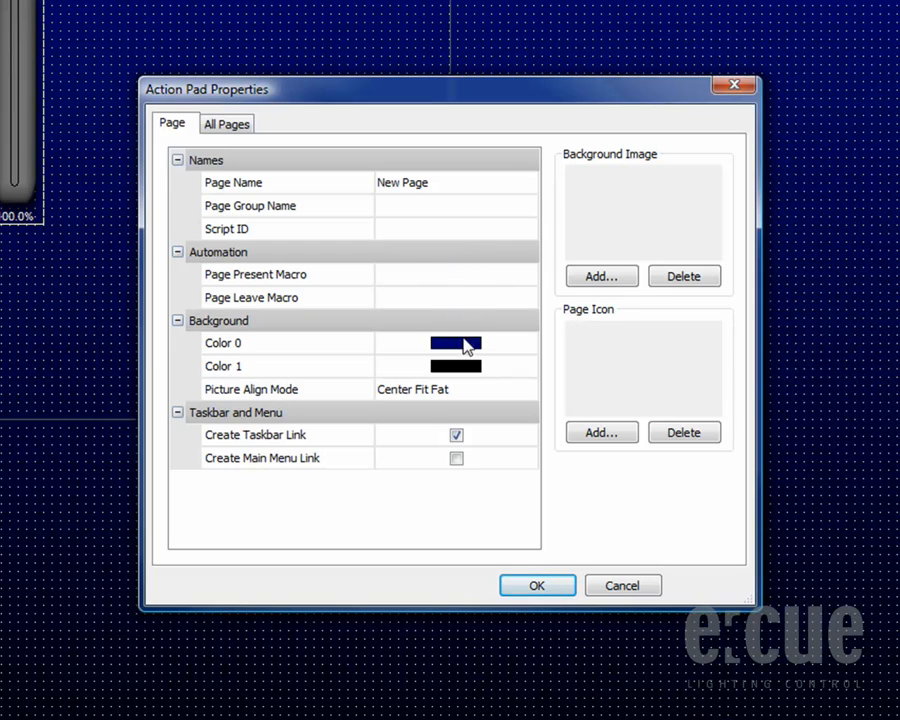
- Change the page's Color 0 background from dark blue to white
{"action": "left_click", "coordinate": [456, 343]}
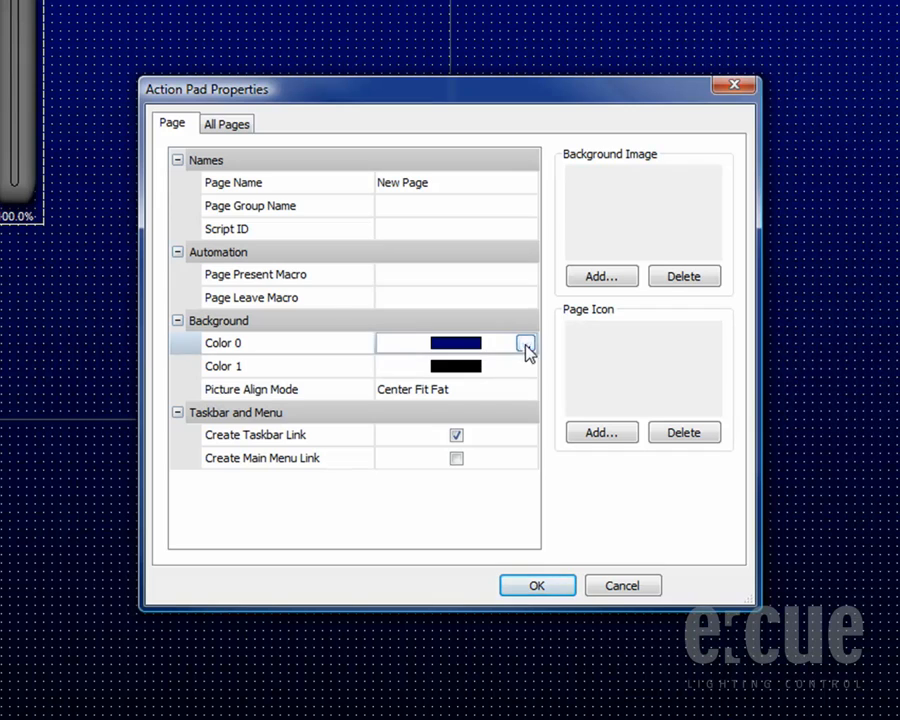
{"action": "left_click", "coordinate": [526, 343]}
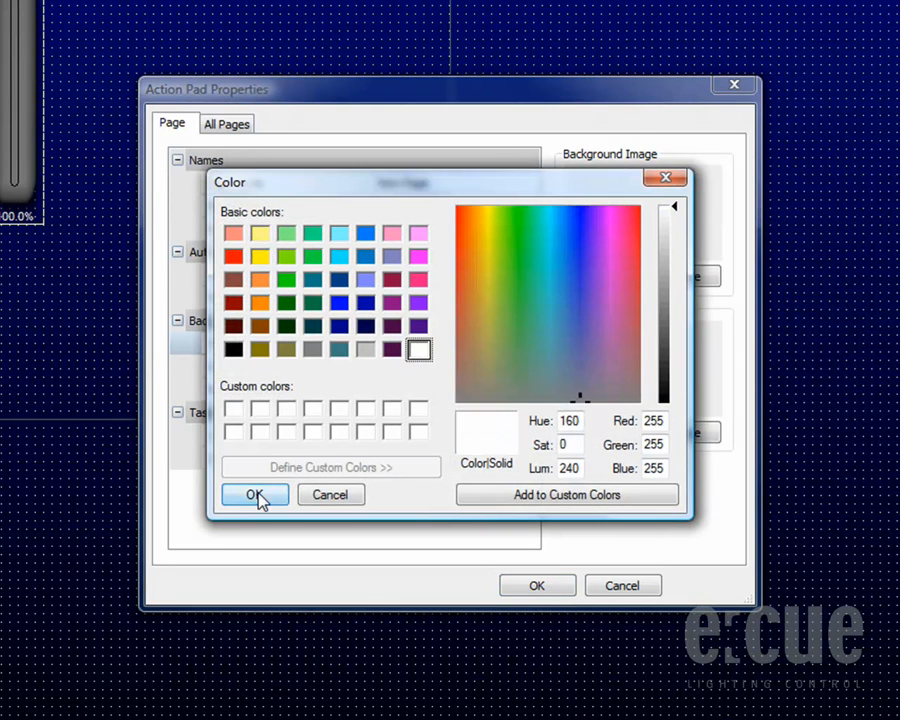
{"action": "left_click", "coordinate": [255, 495]}
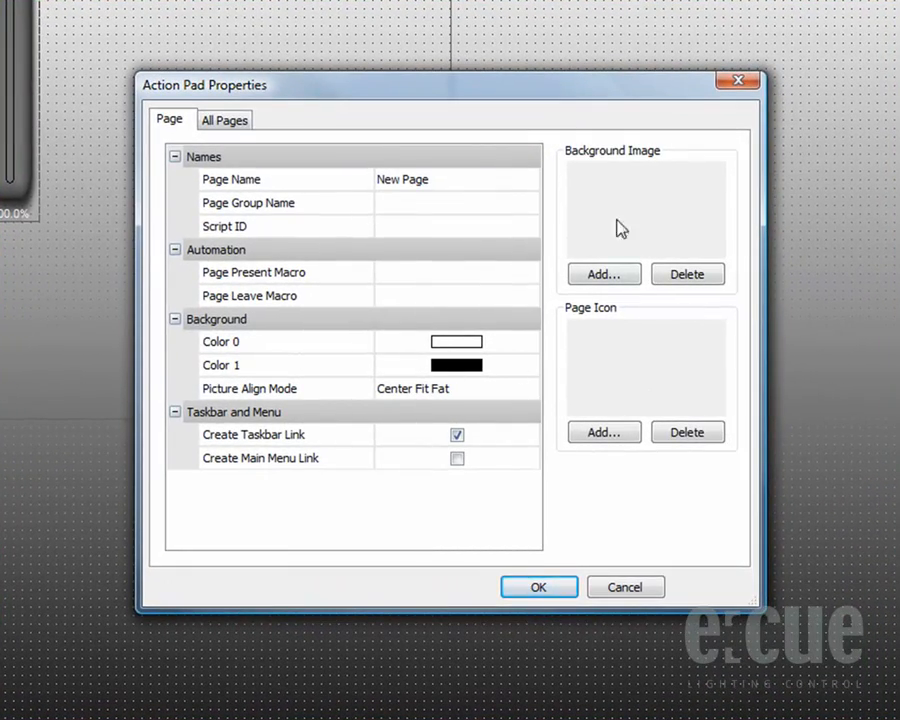
- Load 08_ecue logo_gruen_rgb.jpg as the page background image
{"action": "left_click", "coordinate": [604, 274]}
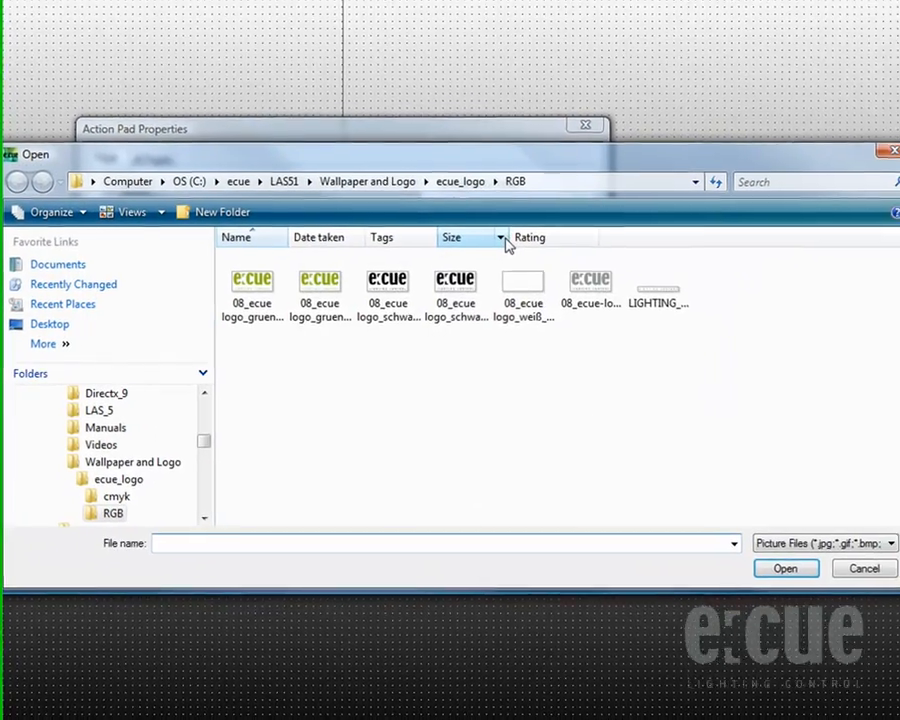
{"action": "left_click", "coordinate": [245, 285]}
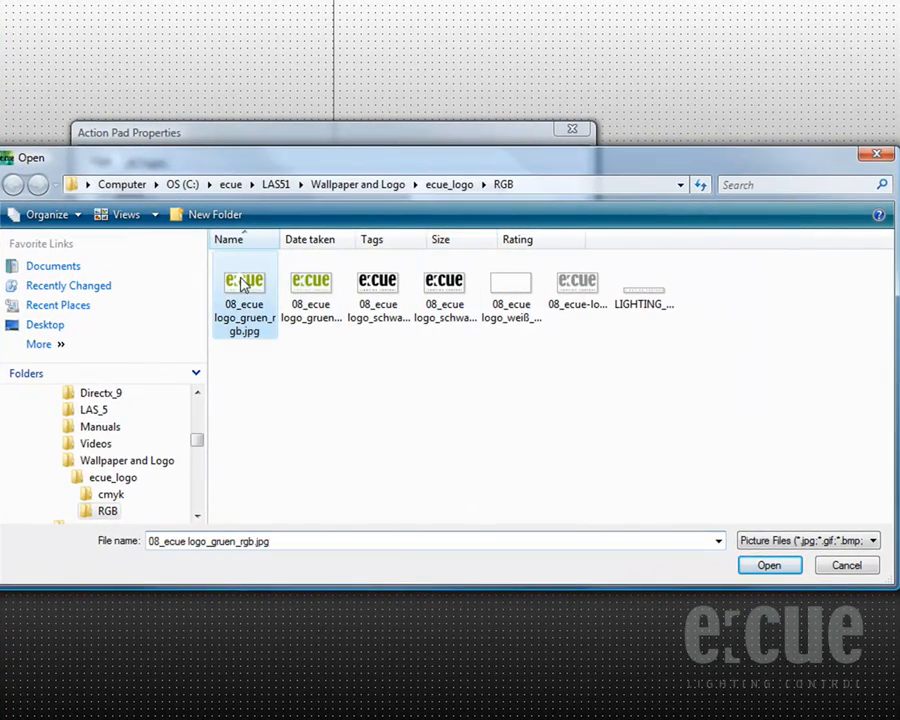
{"action": "left_click", "coordinate": [769, 565]}
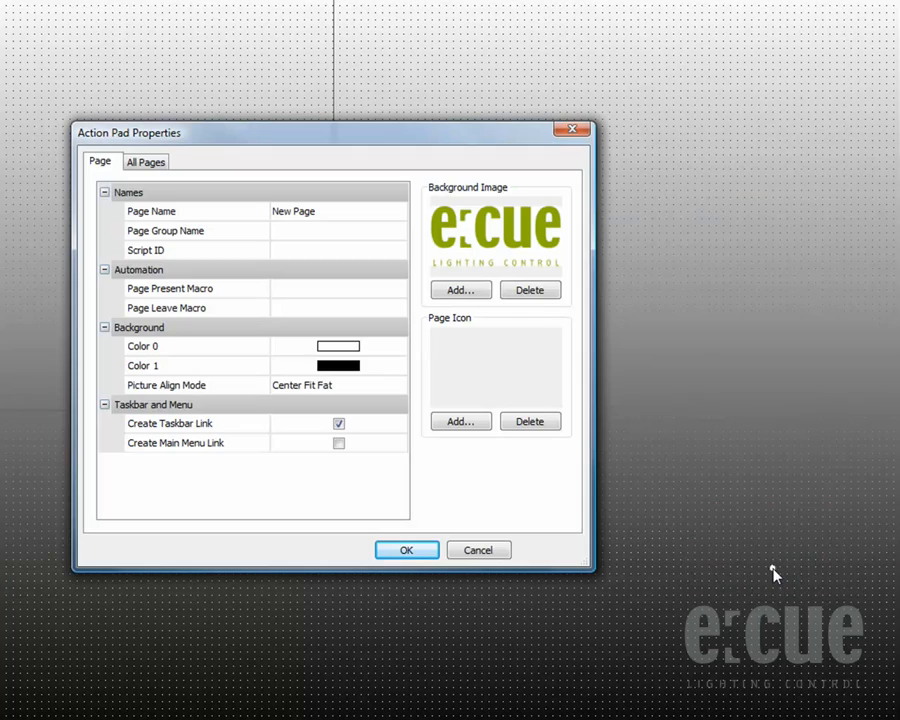
- Align the logo bottom right, make Color 1 white, and apply the page settings
{"action": "left_click", "coordinate": [338, 385]}
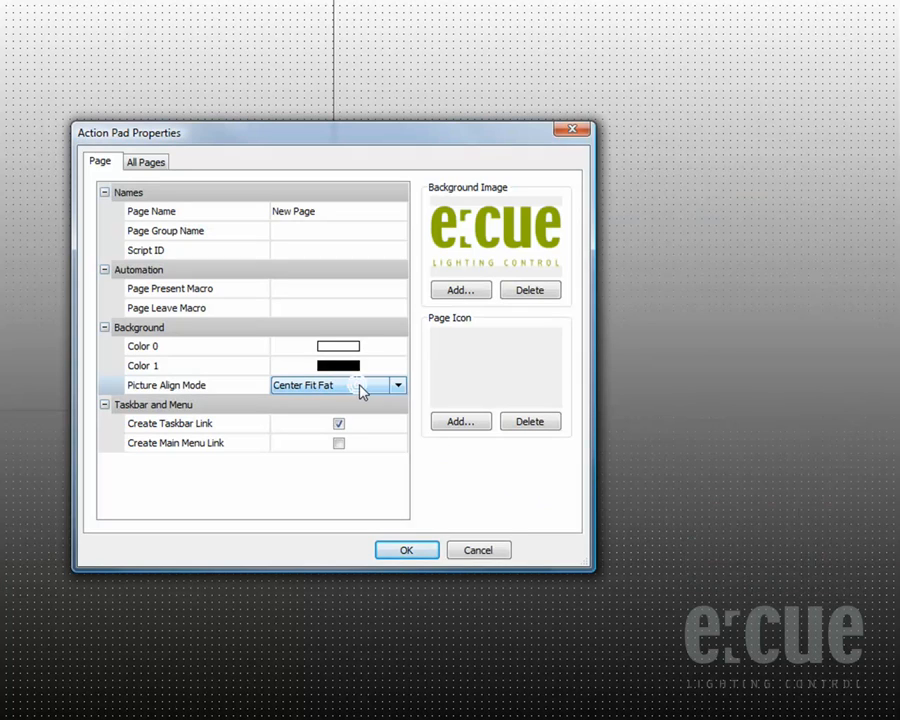
{"action": "left_click", "coordinate": [397, 385]}
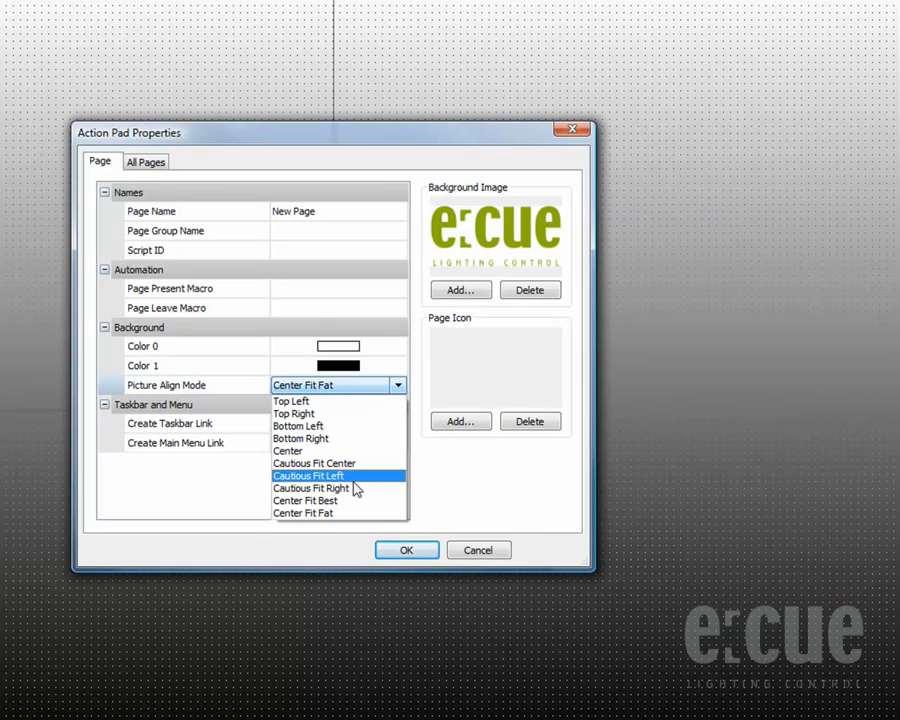
{"action": "mouse_move", "coordinate": [303, 513]}
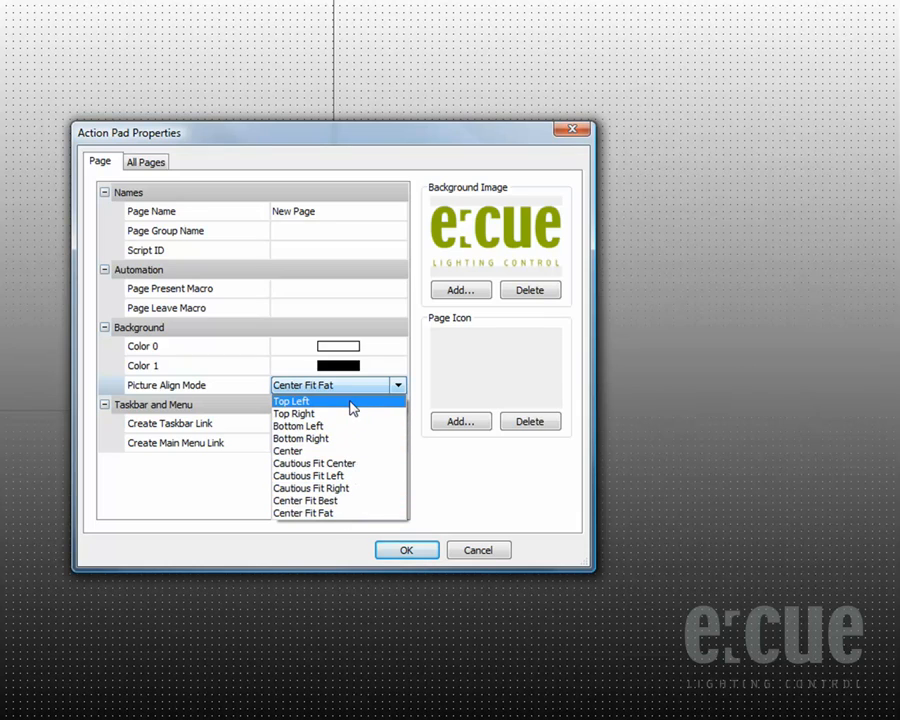
{"action": "left_click", "coordinate": [300, 438]}
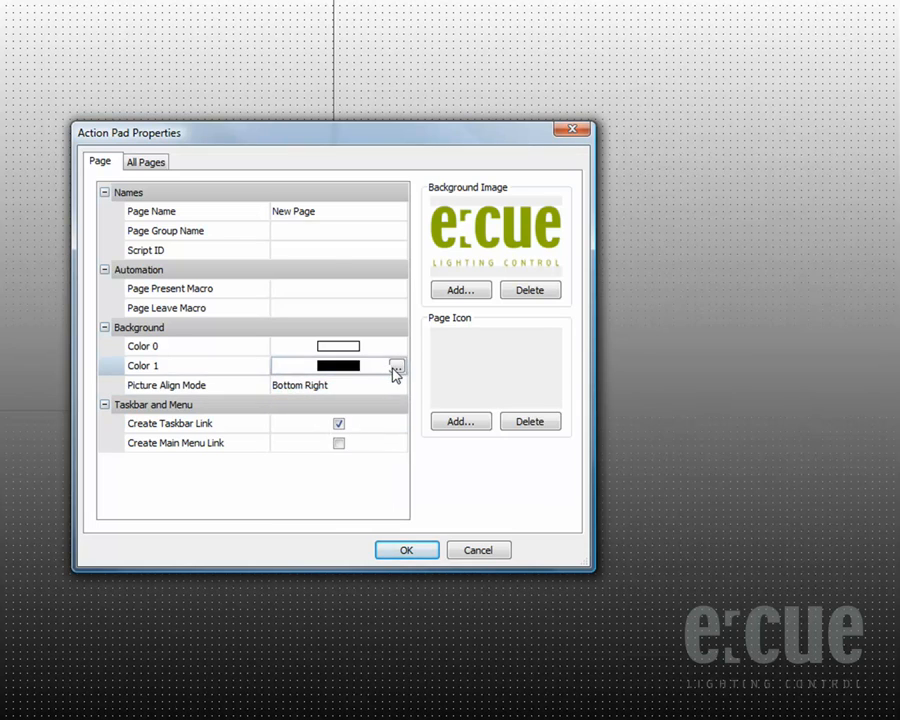
{"action": "left_click", "coordinate": [396, 365]}
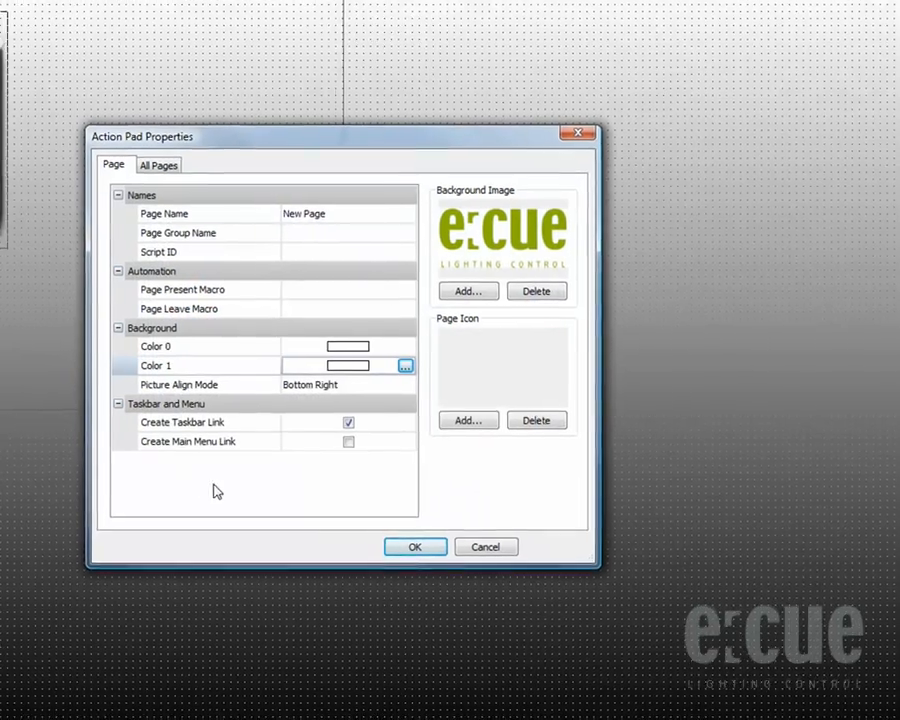
{"action": "left_click", "coordinate": [414, 546]}
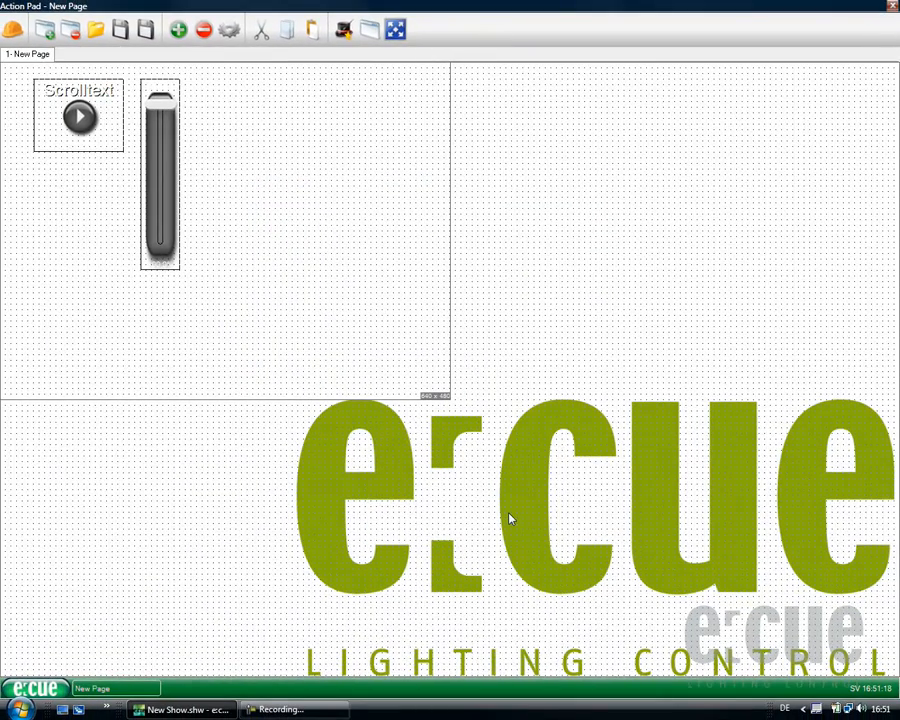
{"action": "mouse_move", "coordinate": [415, 287]}
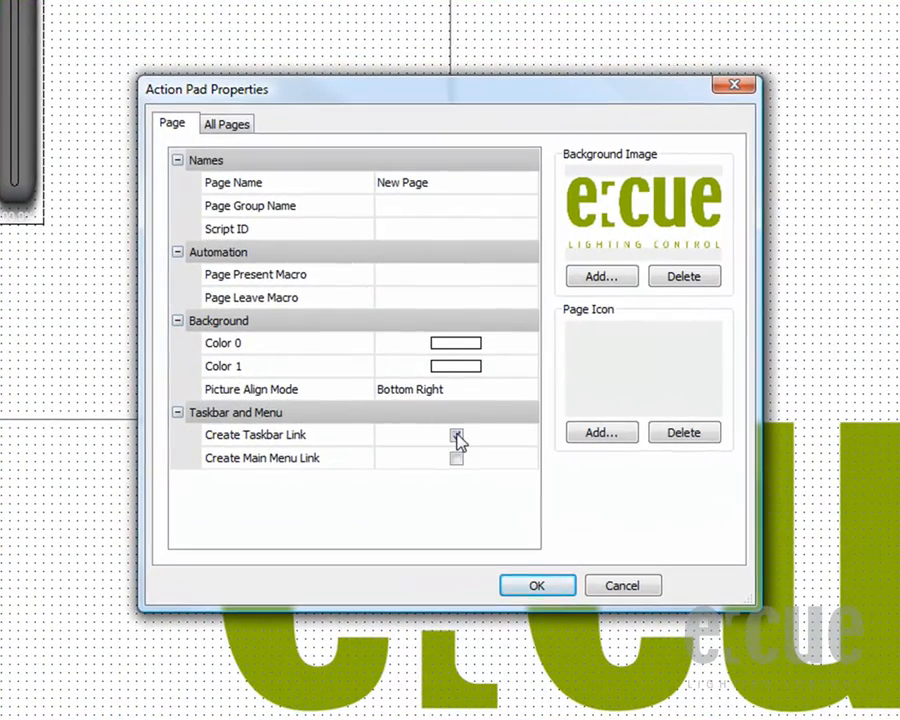
- Reopen Action Pad Properties at the All Pages screen frame settings
{"action": "left_click", "coordinate": [456, 434]}
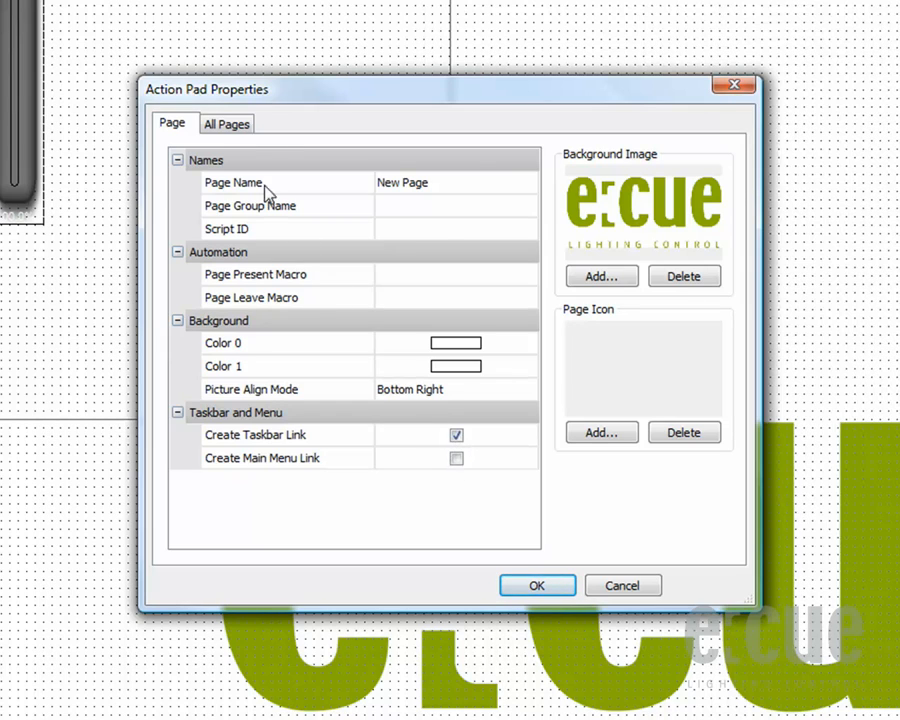
{"action": "left_click", "coordinate": [227, 122]}
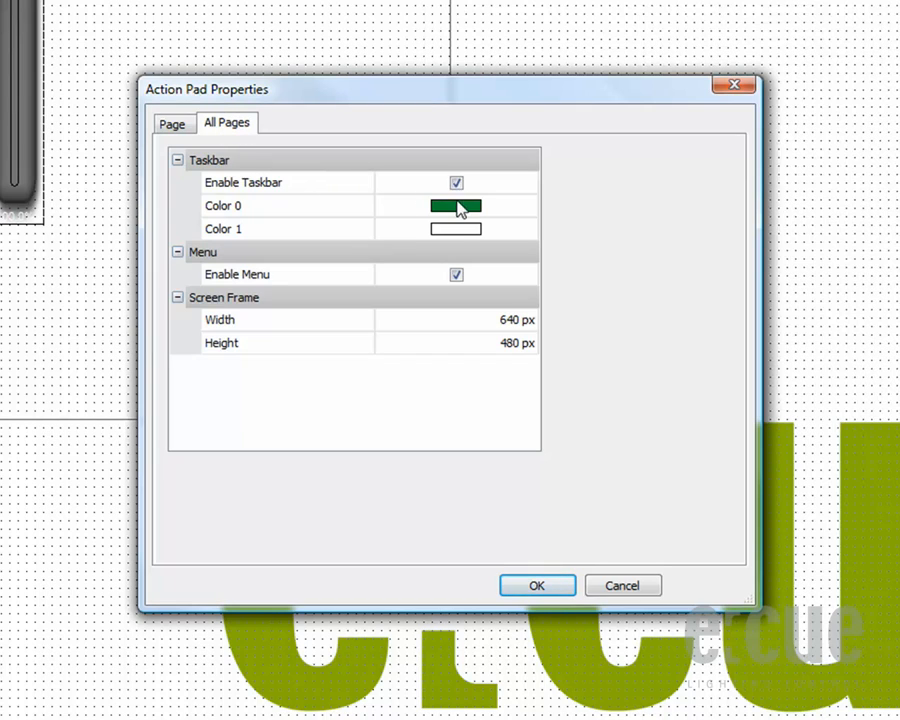
{"action": "mouse_move", "coordinate": [460, 235]}
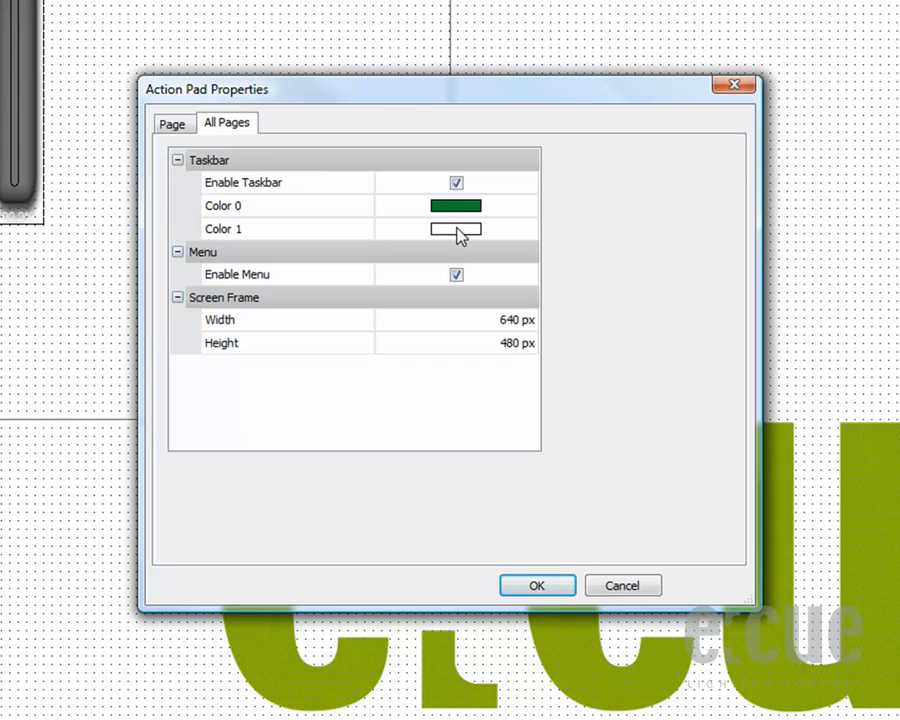
{"action": "mouse_move", "coordinate": [459, 320]}
{"action": "type", "text": "768"}
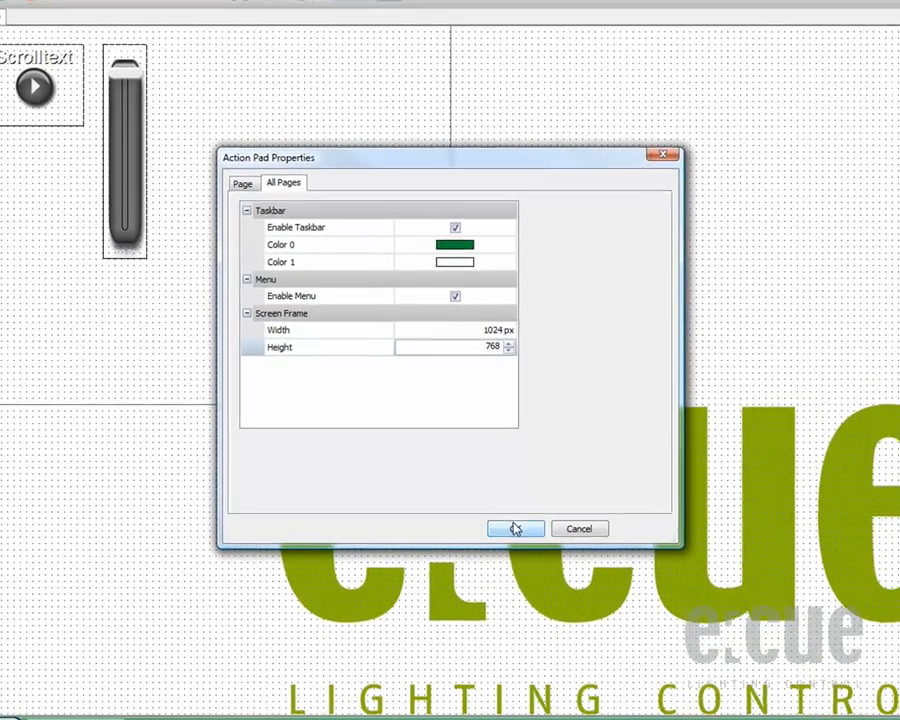
- Apply the 1024×768 screen frame and bring up the Action Pad system menu
{"action": "left_click", "coordinate": [514, 528]}
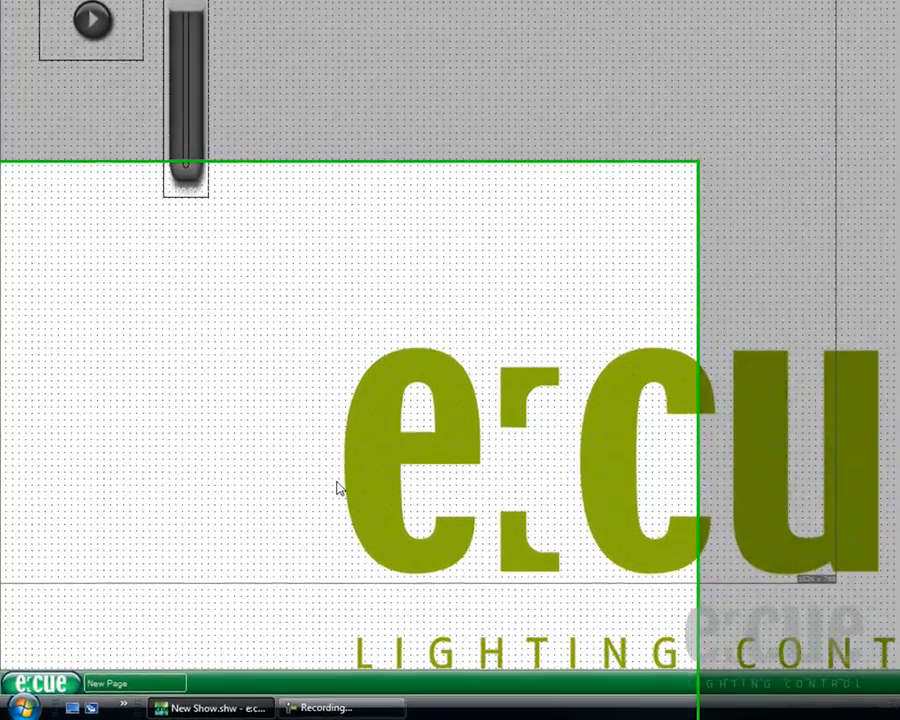
{"action": "left_click", "coordinate": [42, 672]}
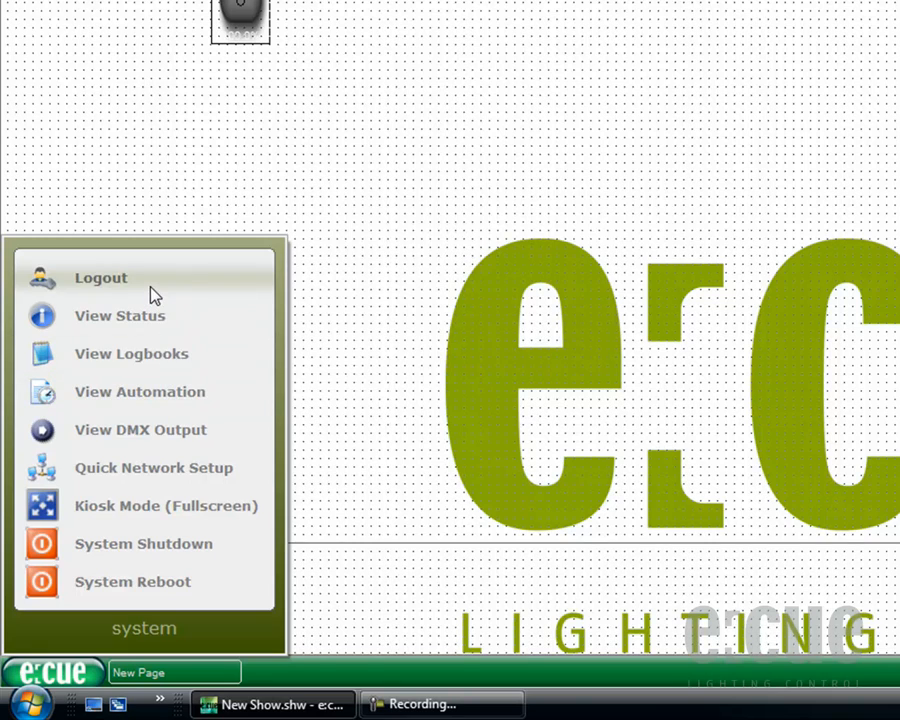
{"action": "mouse_move", "coordinate": [148, 361]}
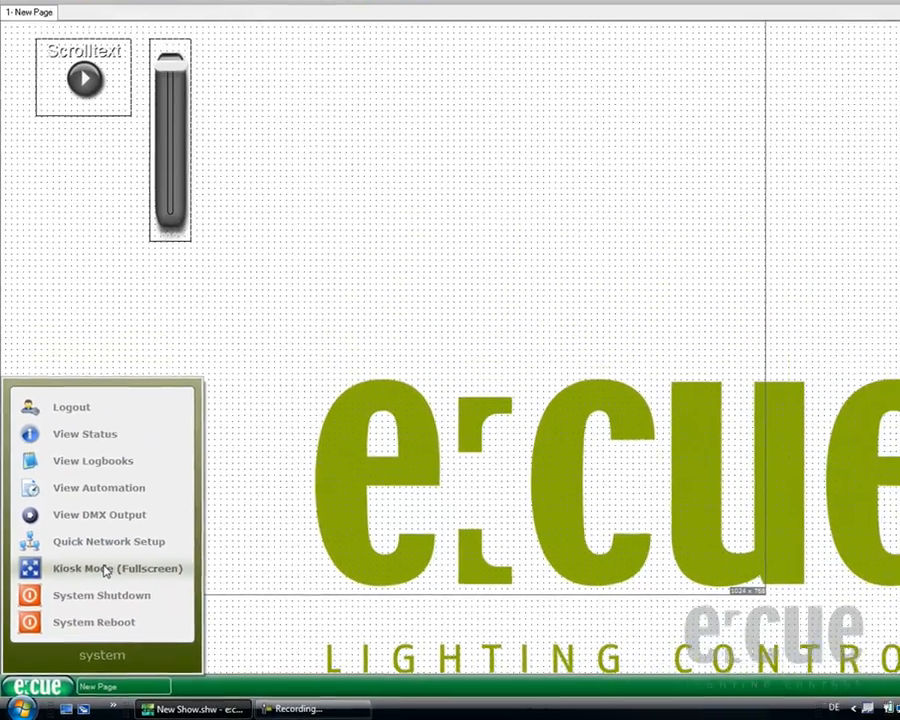
- Switch the Action Pad to full-screen Kiosk Mode, then leave Kiosk Mode again
{"action": "left_click", "coordinate": [117, 568]}
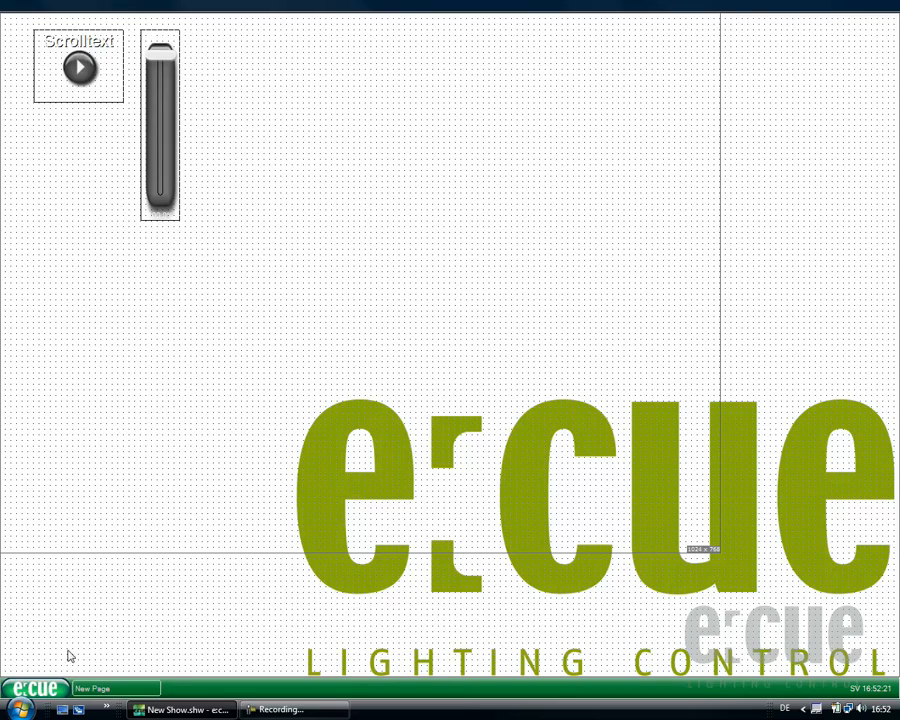
{"action": "left_click", "coordinate": [33, 688]}
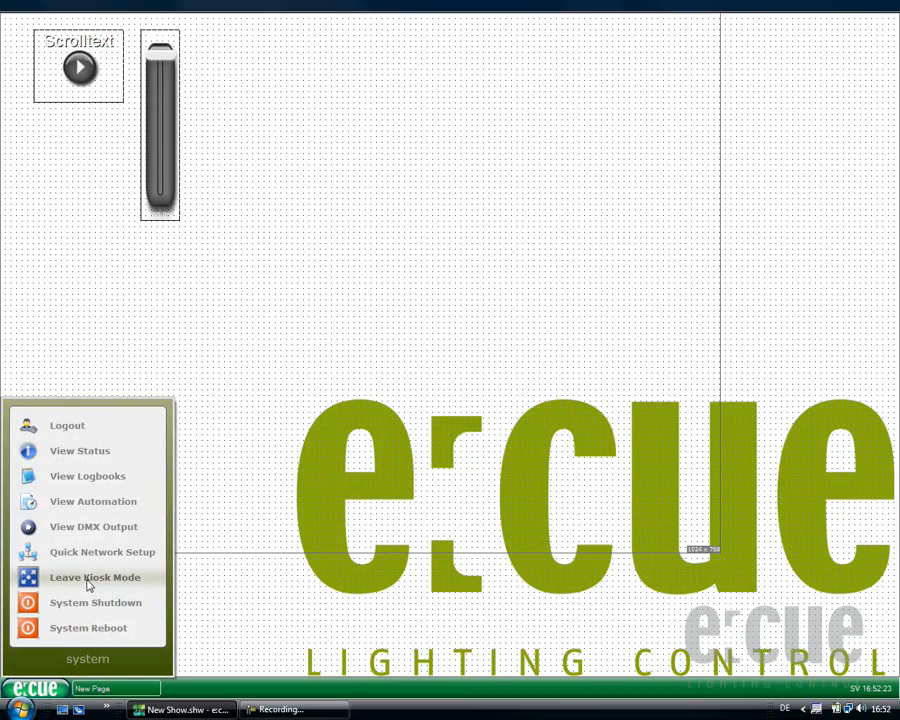
{"action": "left_click", "coordinate": [94, 577]}
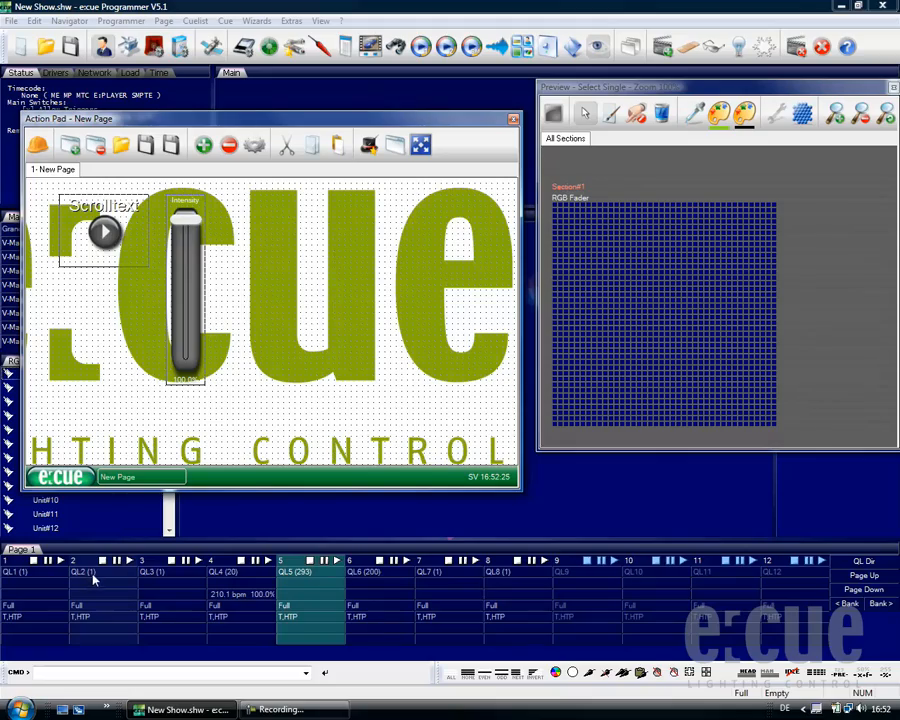